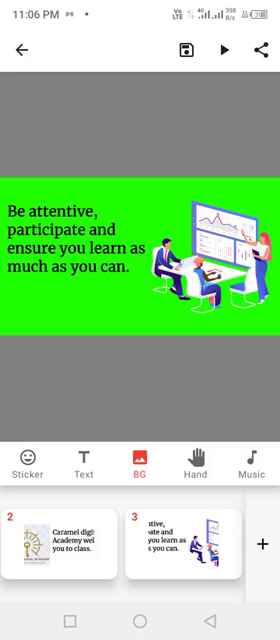
Give the 'Be attentive' scene a plain white background and go to the music chooser
{"action": "left_click", "coordinate": [140, 446]}
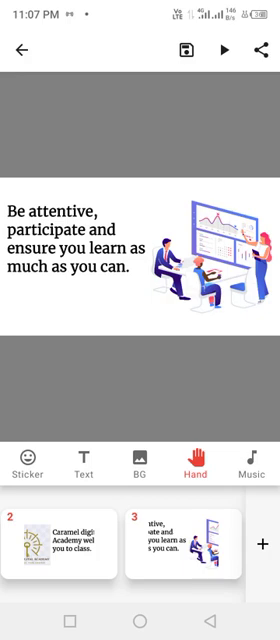
{"action": "left_click", "coordinate": [252, 448]}
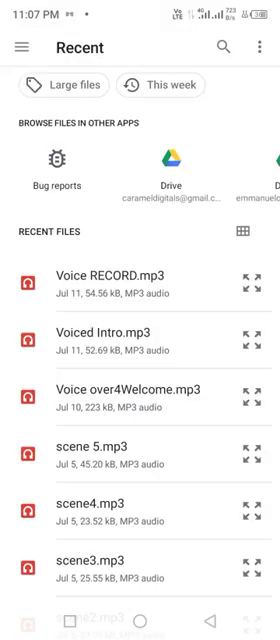
Switch from recent MP3s to the Audio library and scroll through the artist folders for a song
{"action": "scroll", "scroll_direction": "down", "scroll_amount": 3}
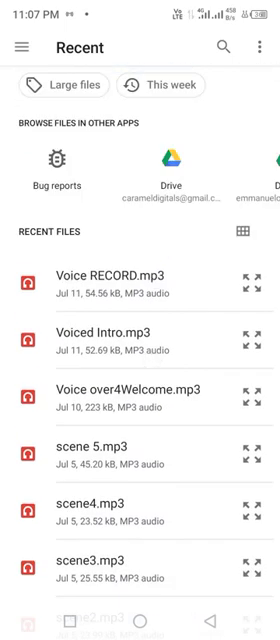
{"action": "left_click", "coordinate": [20, 48]}
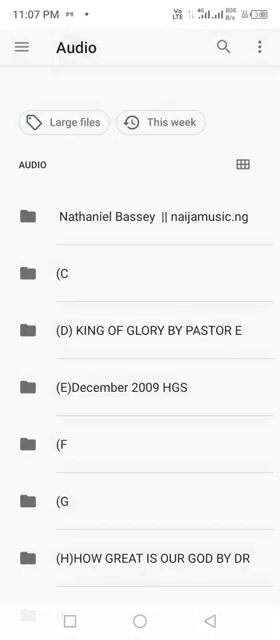
{"action": "scroll", "scroll_direction": "down", "scroll_amount": 3}
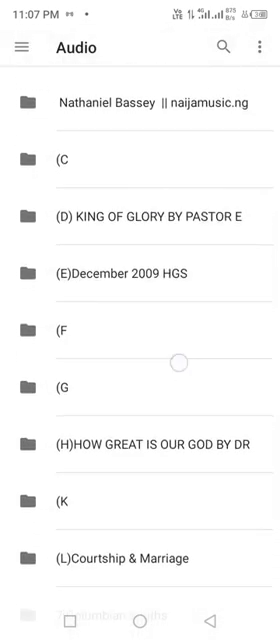
{"action": "scroll", "scroll_direction": "down", "scroll_amount": 3}
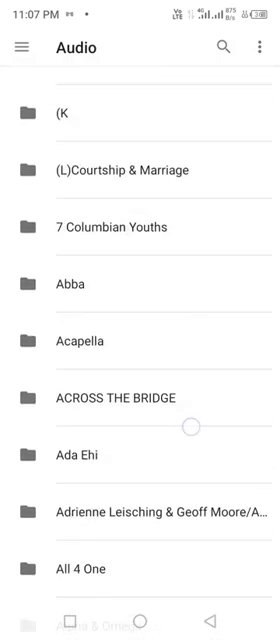
{"action": "scroll", "scroll_direction": "down", "scroll_amount": 3}
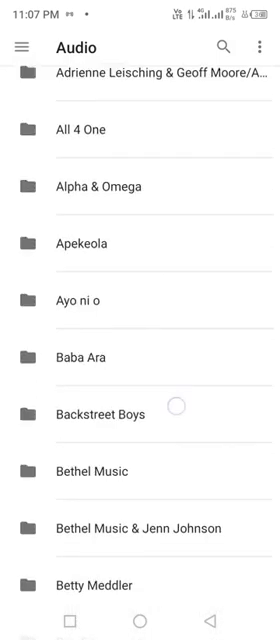
{"action": "scroll", "scroll_direction": "down", "scroll_amount": 3}
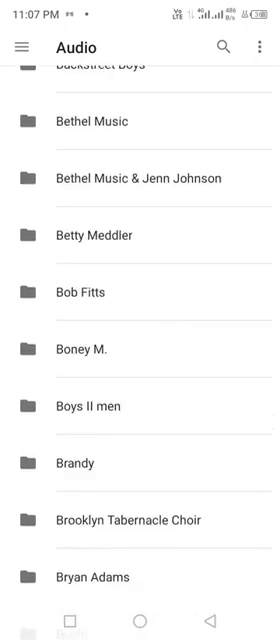
{"action": "scroll", "scroll_direction": "down", "scroll_amount": 3}
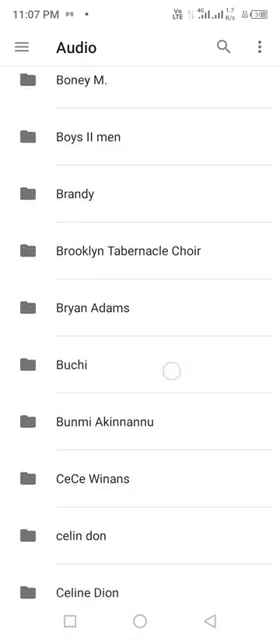
{"action": "scroll", "scroll_direction": "down", "scroll_amount": 3}
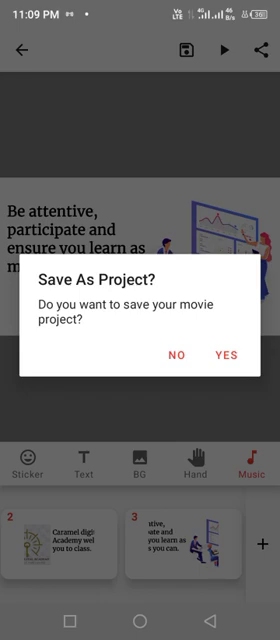
Confirm saving the movie project and preview its audio
{"action": "left_click", "coordinate": [224, 356]}
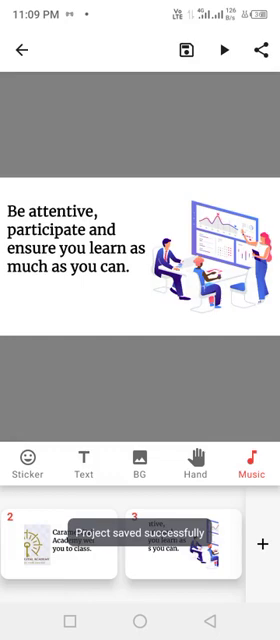
{"action": "left_click", "coordinate": [224, 52]}
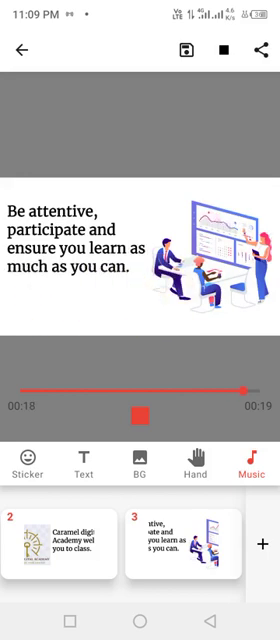
Add a new blank scene after the existing ones and begin inserting text on it
{"action": "left_click", "coordinate": [224, 50]}
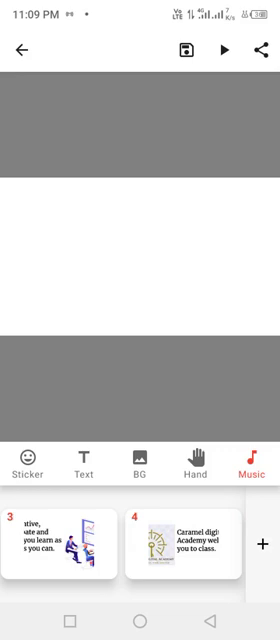
{"action": "left_click", "coordinate": [88, 454]}
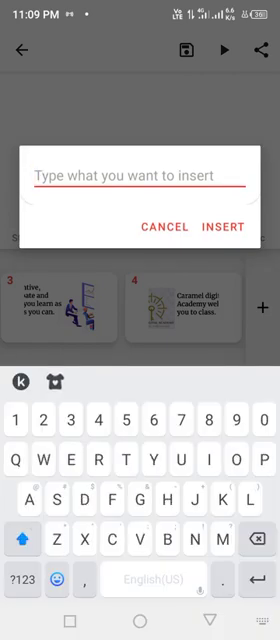
Enter the motto 'Stay blessed as you learn, think bigger and work smarts is our motto at Caramel digital'
{"action": "type", "text": "Stay"}
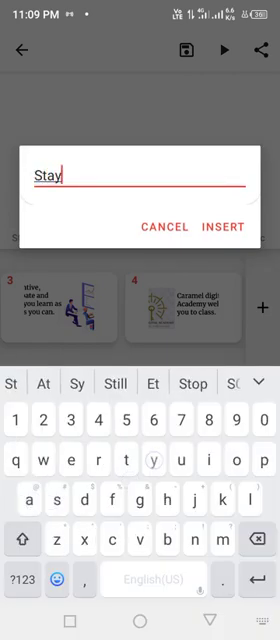
{"action": "type", "text": "blessed as you"}
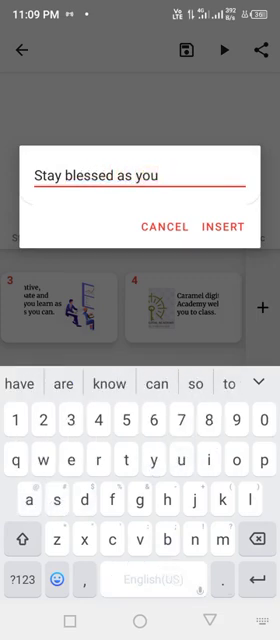
{"action": "type", "text": "learn"}
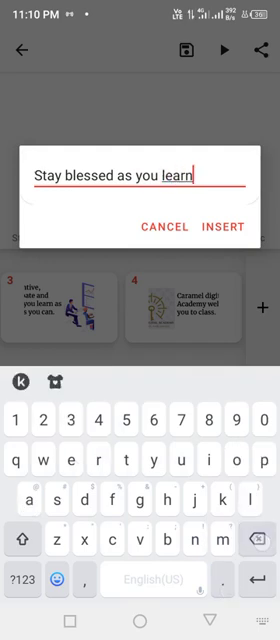
{"action": "type", "text": ", think"}
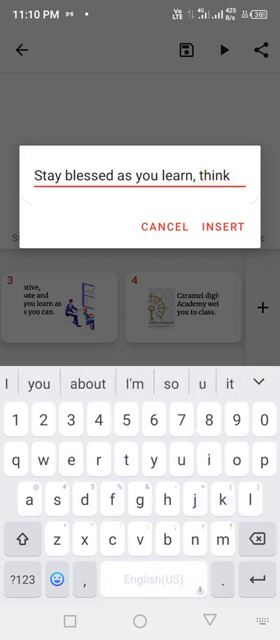
{"action": "type", "text": "bigger"}
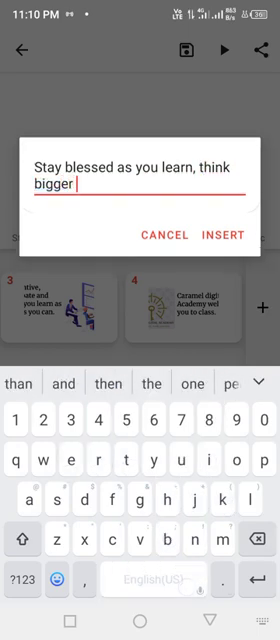
{"action": "type", "text": "and work smarts"}
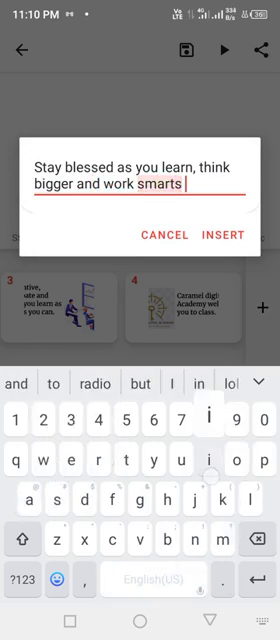
{"action": "type", "text": "is our"}
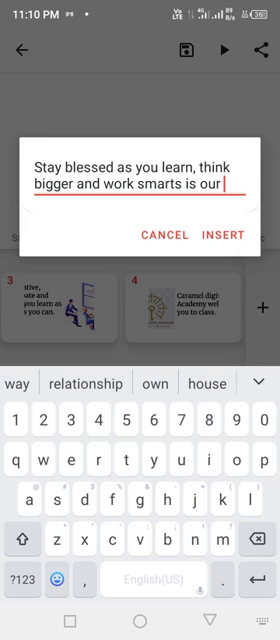
{"action": "type", "text": "m"}
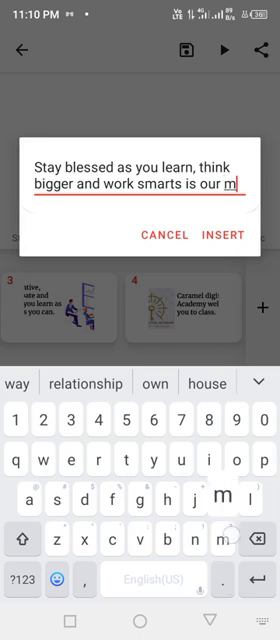
{"action": "type", "text": "otto"}
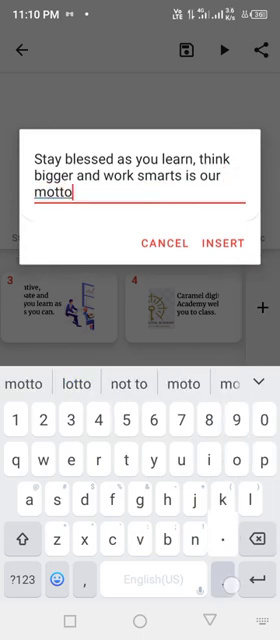
{"action": "type", "text": "at Caramel"}
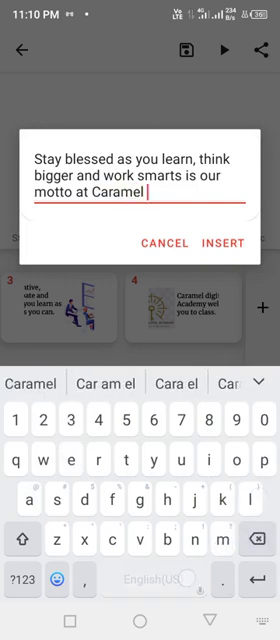
{"action": "type", "text": "digital"}
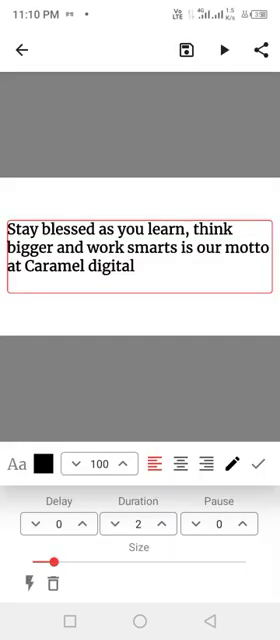
Adjust the motto text setting slider and return to the opening coach-introduction scene
{"action": "left_click_drag", "start_coordinate": [50, 562], "coordinate": [84, 562]}
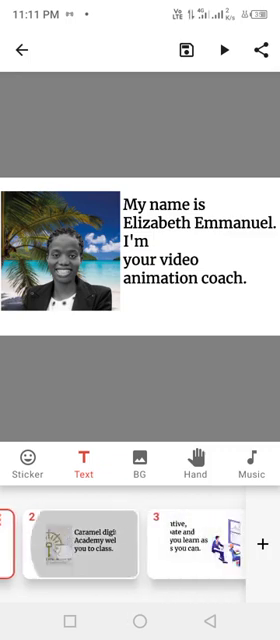
Bring up the movie naming prompt and enter 'Brief jnt' as the movie name so far
{"action": "scroll", "scroll_direction": "left", "scroll_amount": 3}
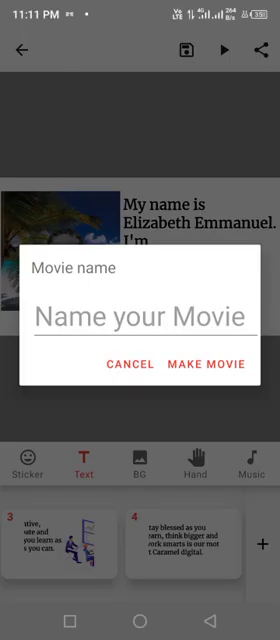
{"action": "left_click", "coordinate": [140, 318]}
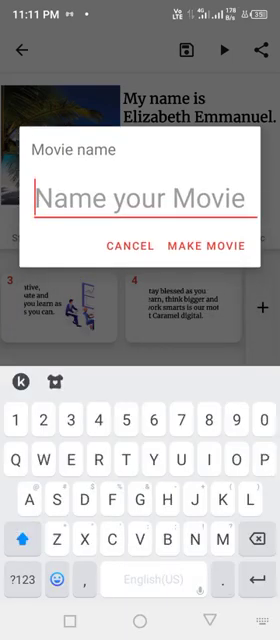
{"action": "type", "text": "Brief"}
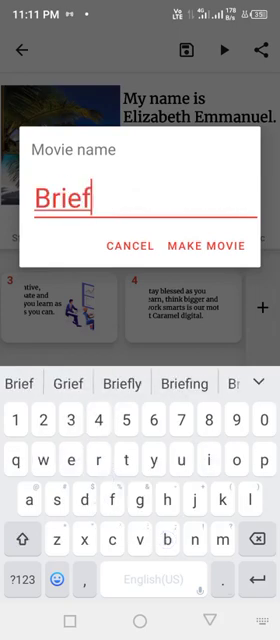
{"action": "type", "text": "jnt"}
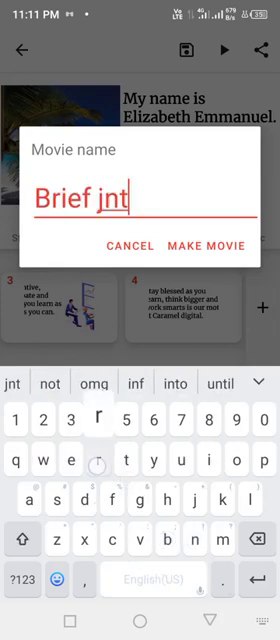